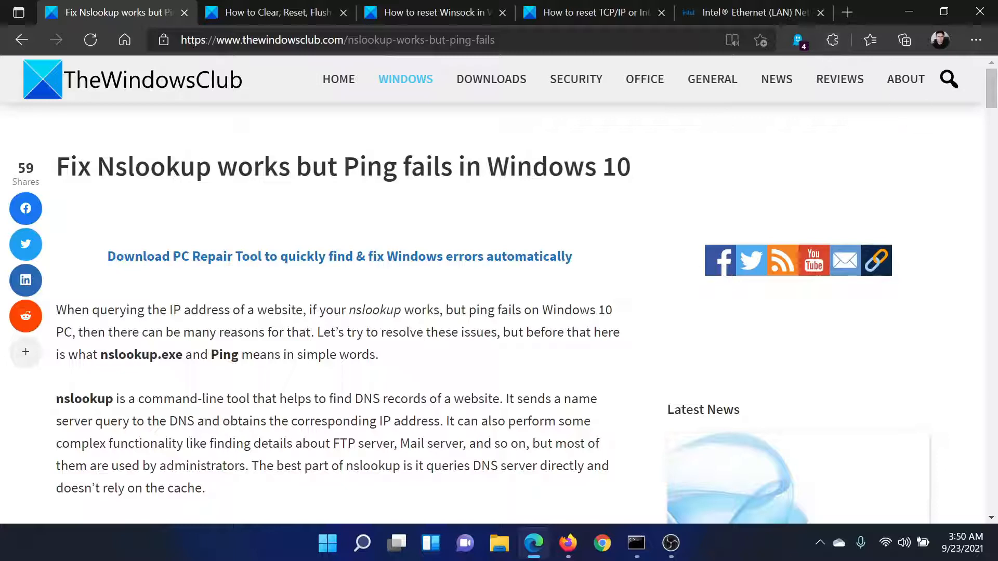
Scroll the TheWindowsClub article down to fix 1: flush DNS, reset Winsock and TCP/IP.
scroll("down", 3)
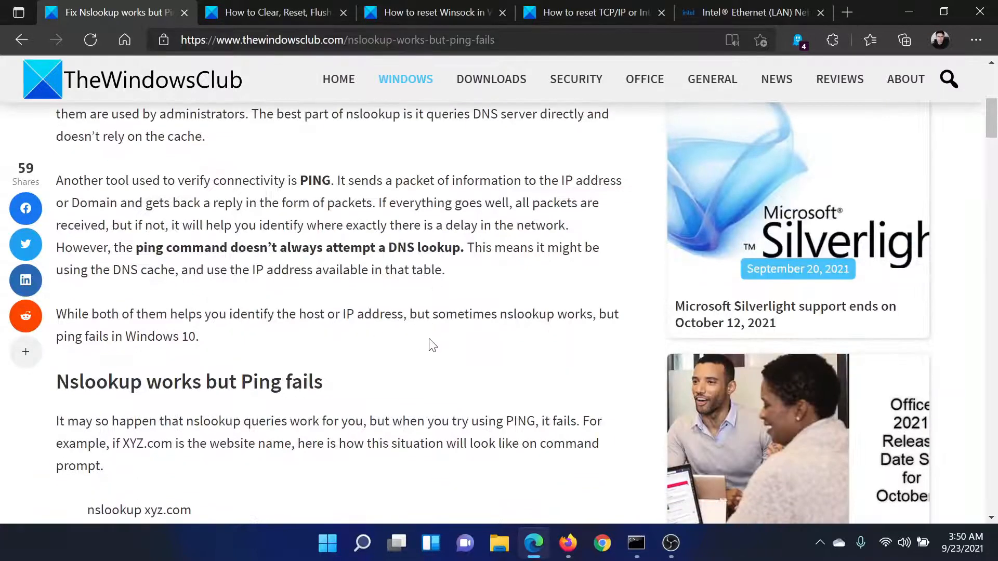
scroll("down", 3)
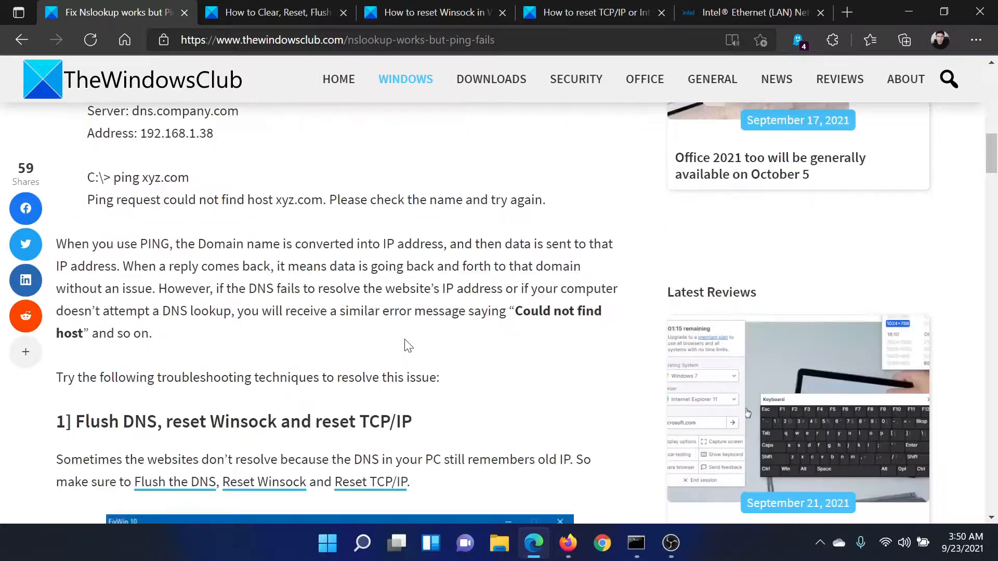
scroll("down", 3)
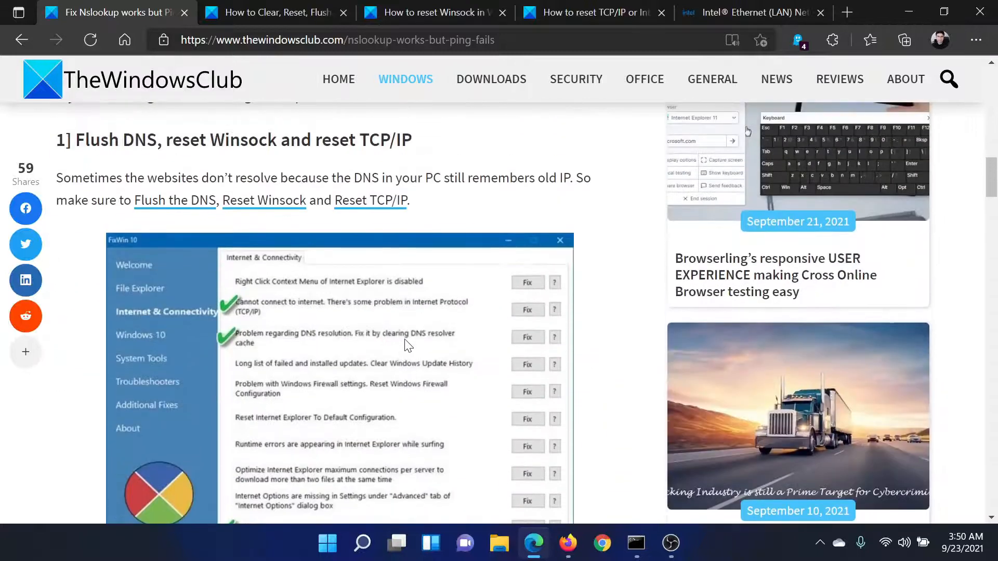
Search Windows for 'comm' and run Command Prompt as administrator.
left_click(362, 544)
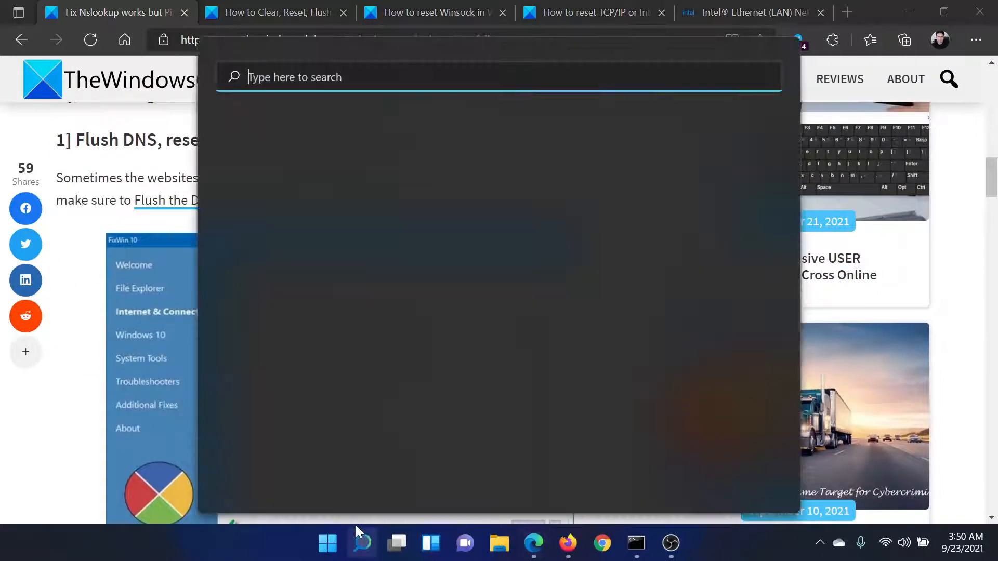
type("comm")
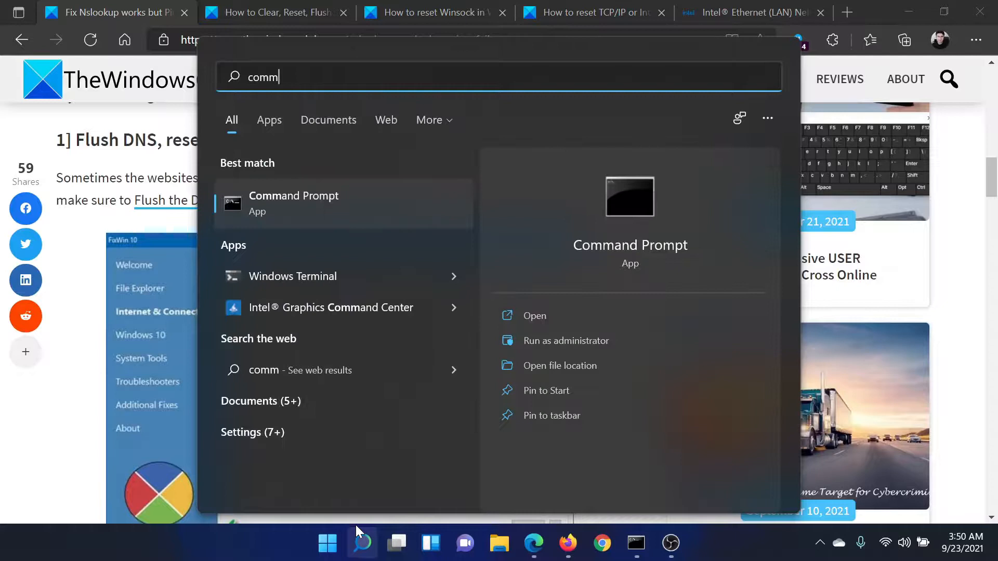
mouse_move(586, 344)
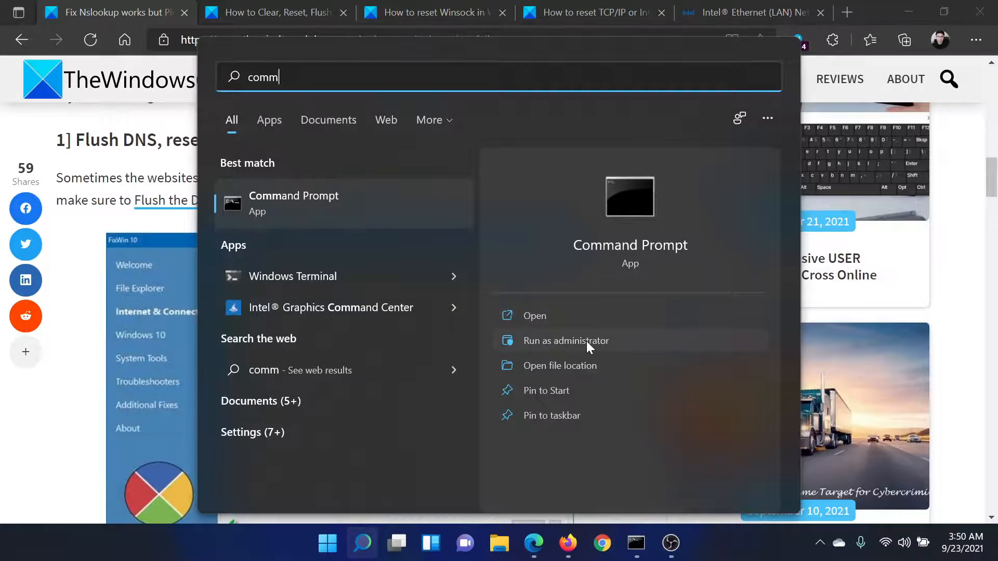
left_click(566, 341)
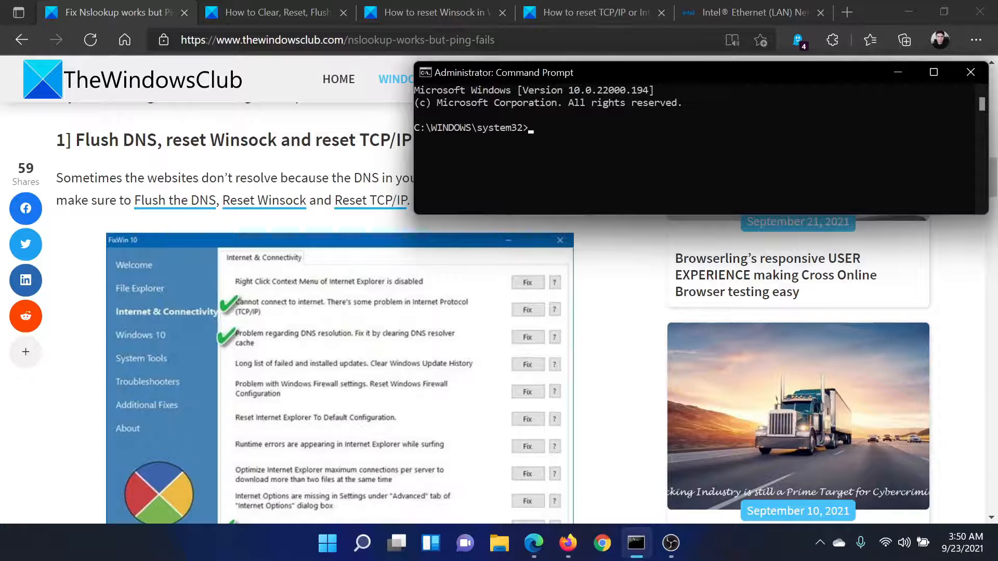
Run ipconfig /flushdns and netsh winsock reset from the article tabs in the admin Command Prompt.
left_click(273, 12)
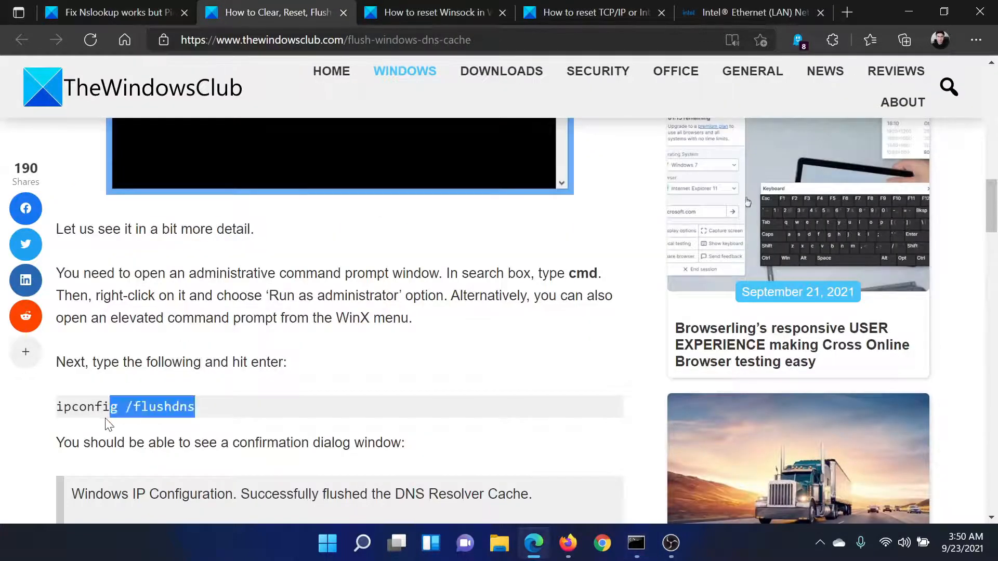
right_click(96, 406)
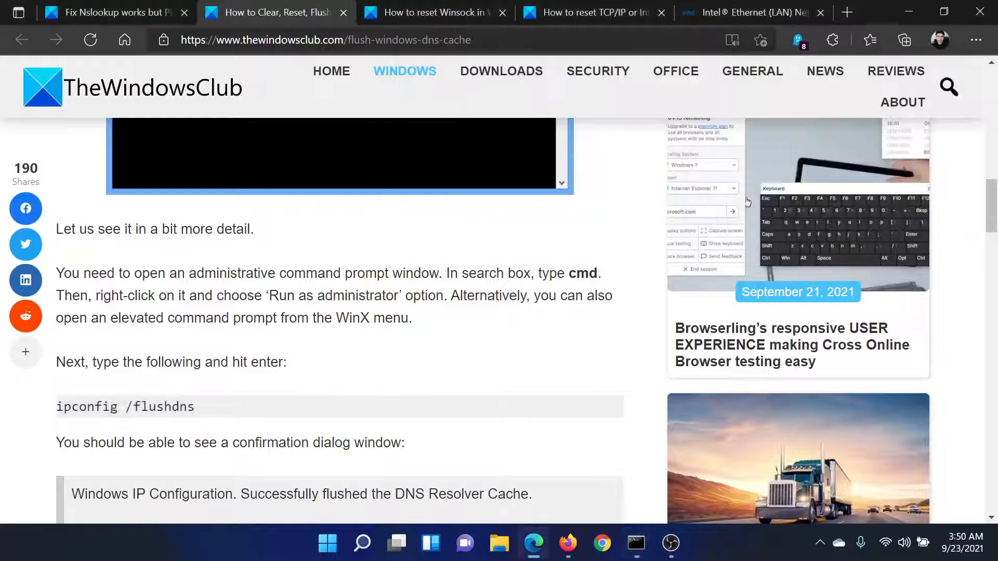
left_click(434, 13)
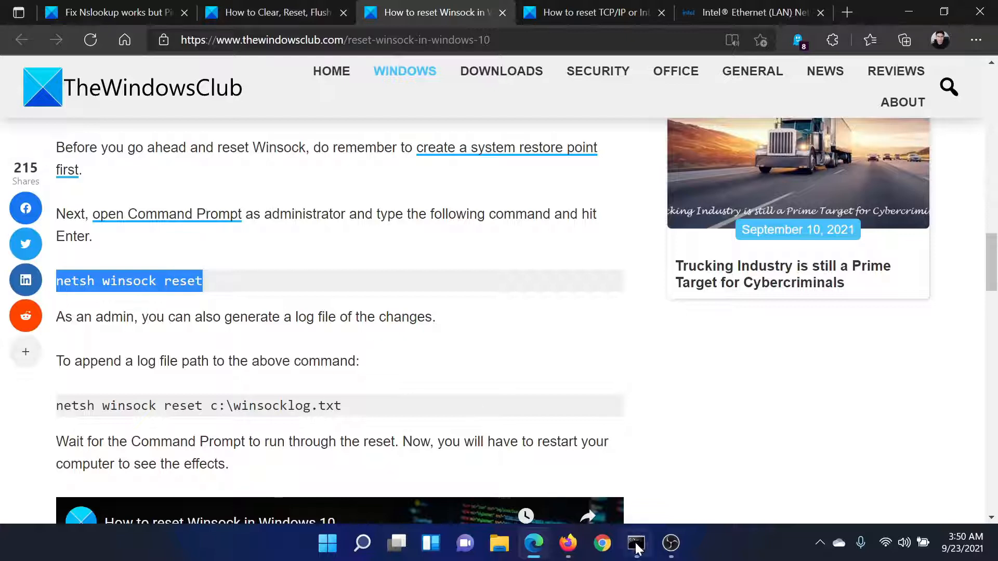
left_click(634, 543)
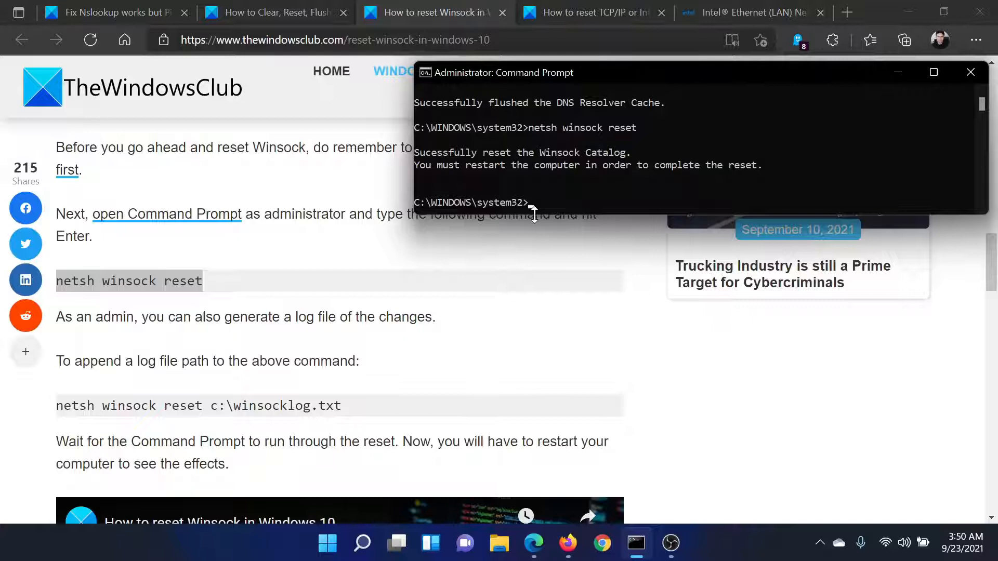
left_click(594, 12)
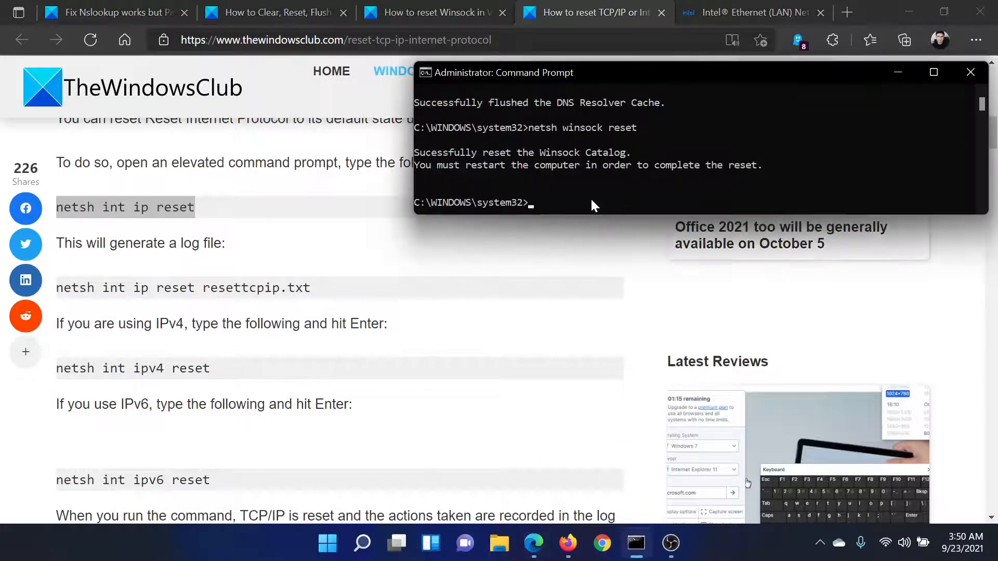
key("enter")
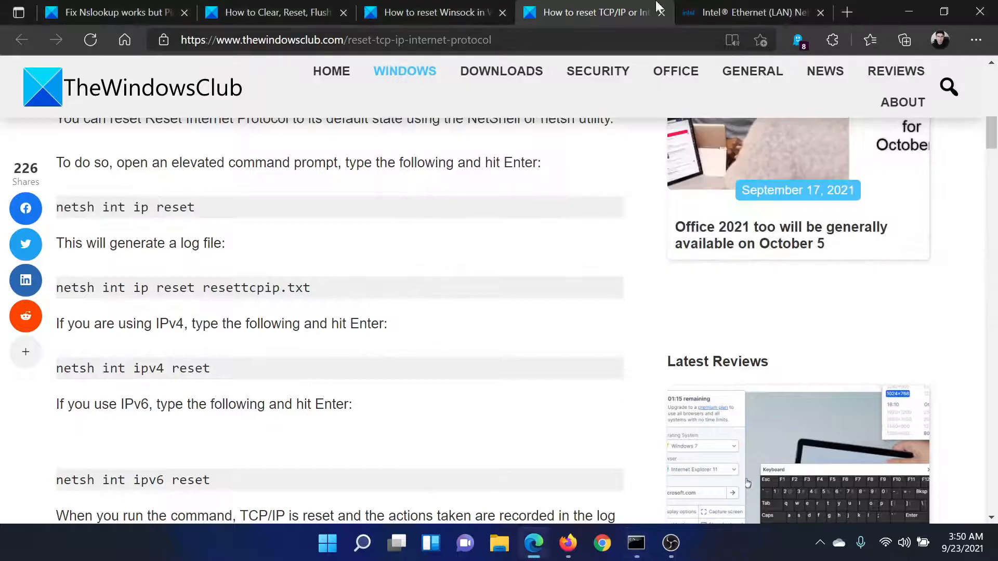
Return to the nslookup article and scroll to fix 2: force a DNS lookup using FQDN.
left_click(111, 13)
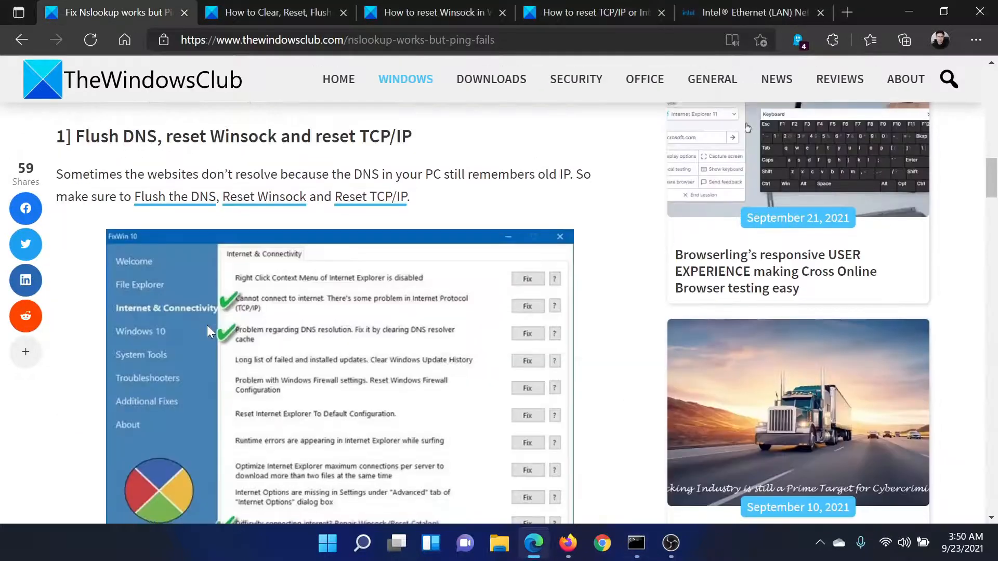
scroll("down", 3)
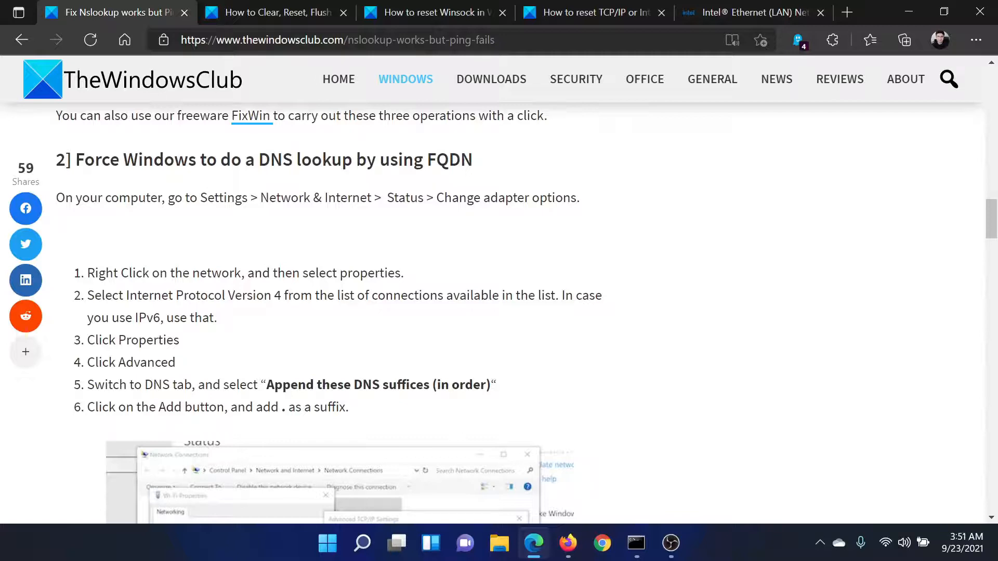
scroll("down", 3)
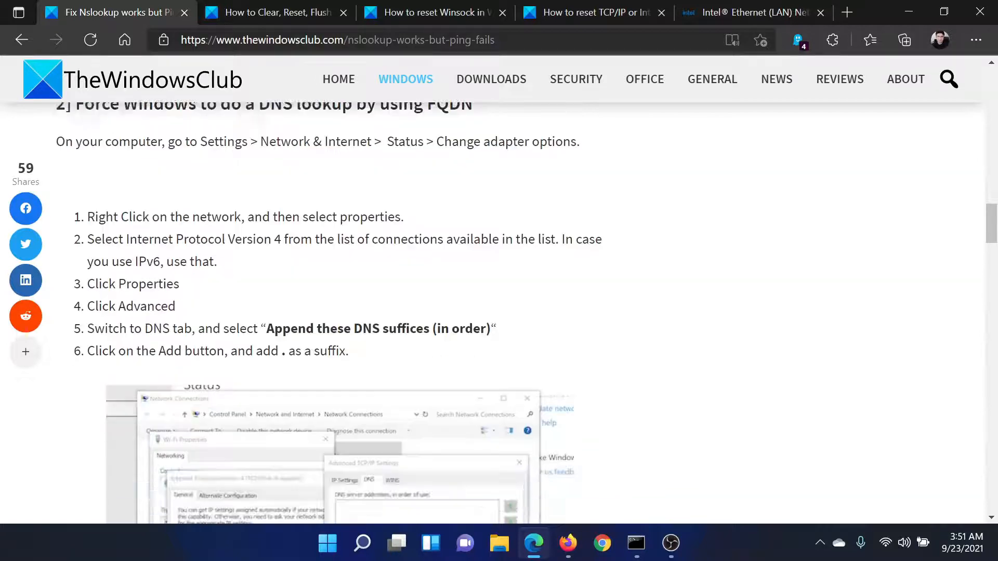
scroll("down", 3)
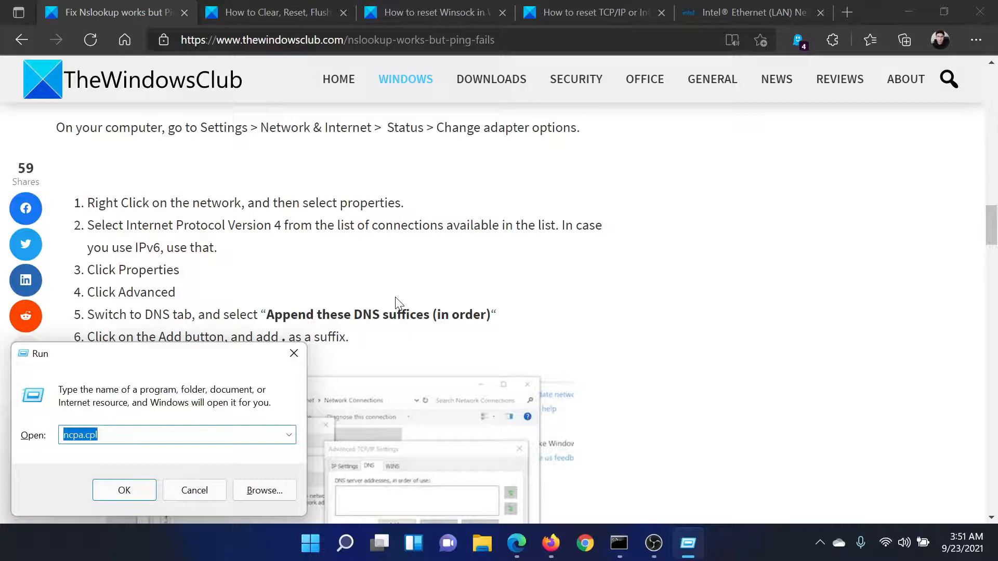
Run ncpa.cpl to open the Network Connections window.
left_click(123, 490)
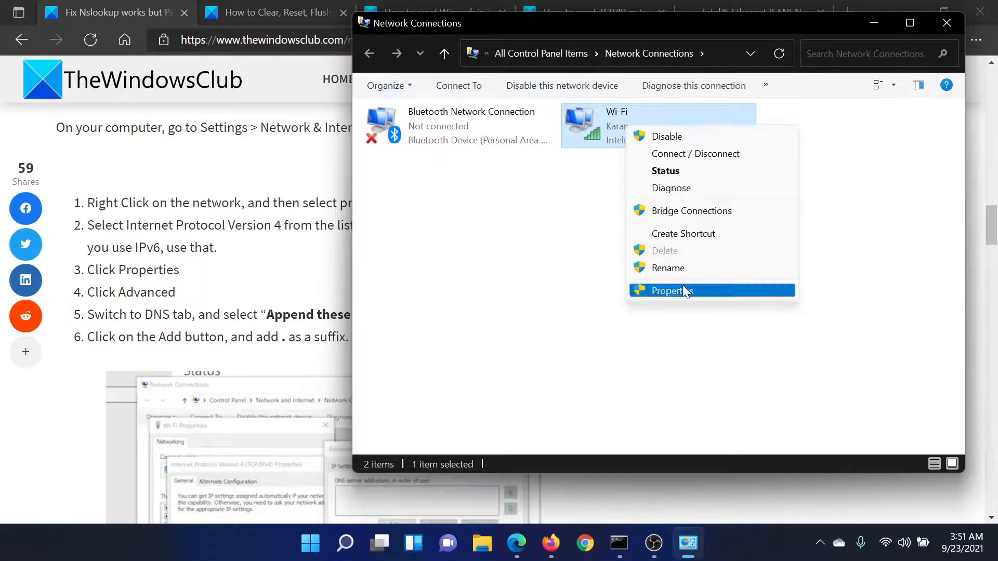
Reach the DNS page of the Wi-Fi adapter's advanced IPv4 settings.
left_click(666, 291)
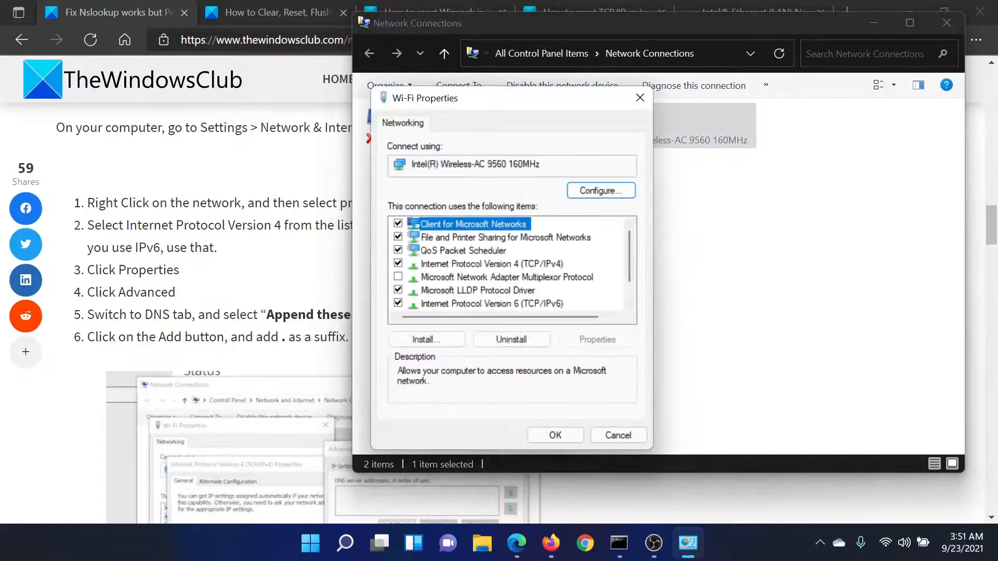
left_click(595, 339)
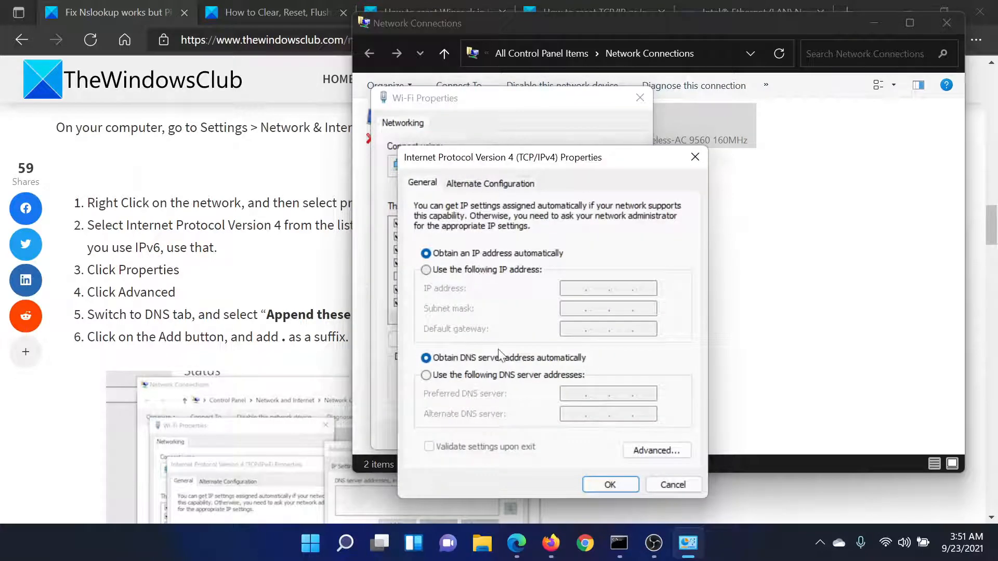
left_click(657, 450)
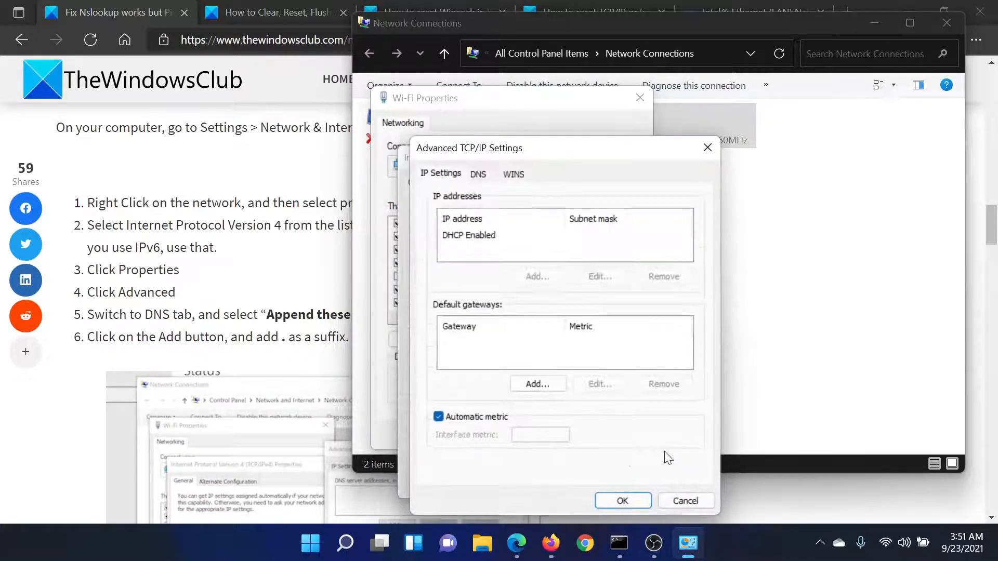
left_click(478, 173)
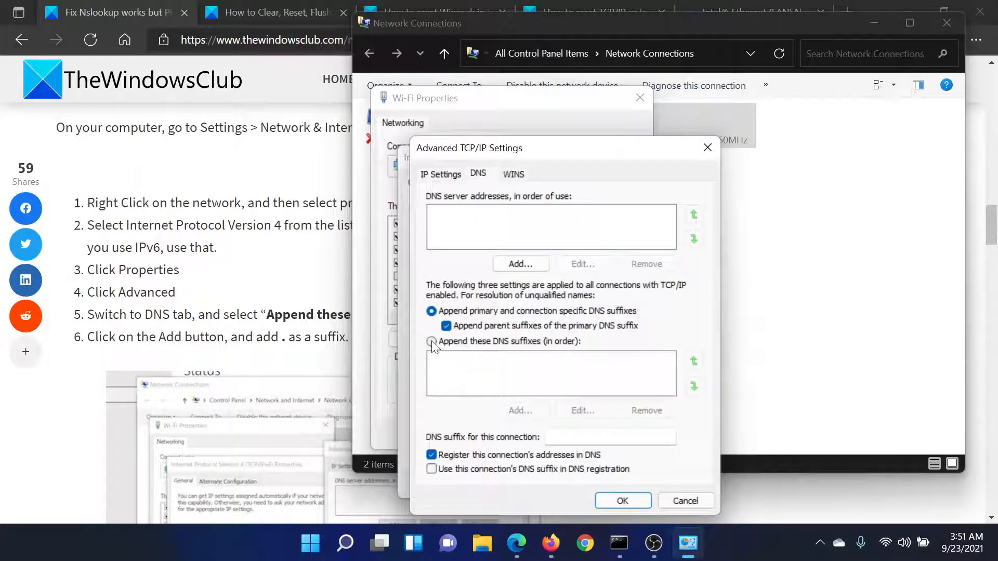
Add a '.' suffix under 'Append these DNS suffixes (in order)'.
left_click(432, 342)
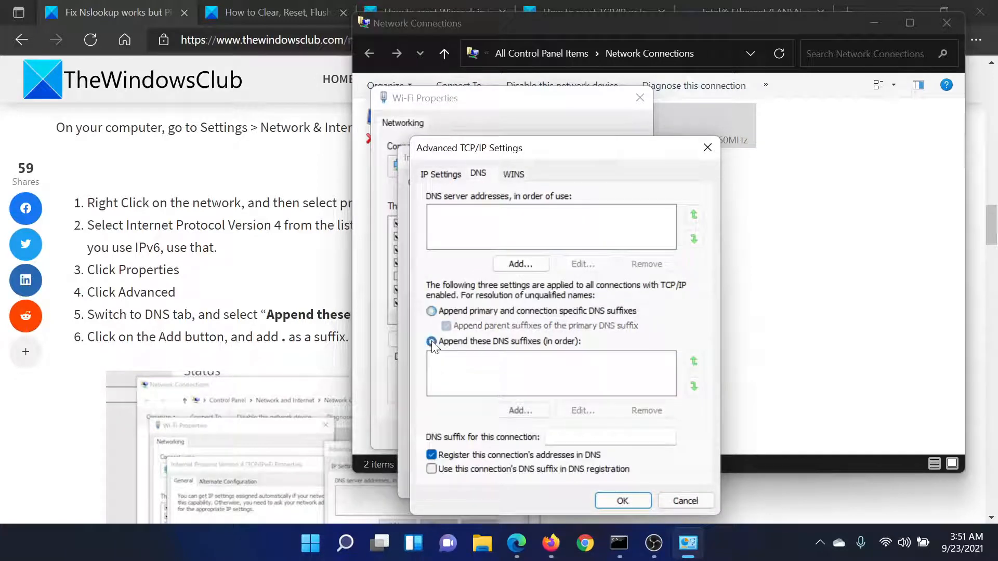
left_click(430, 341)
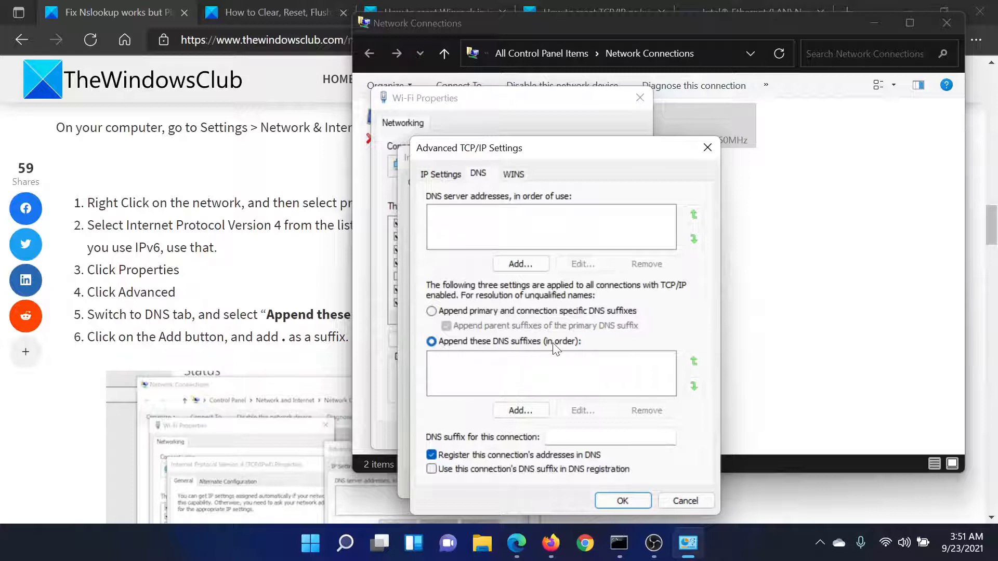
left_click(520, 409)
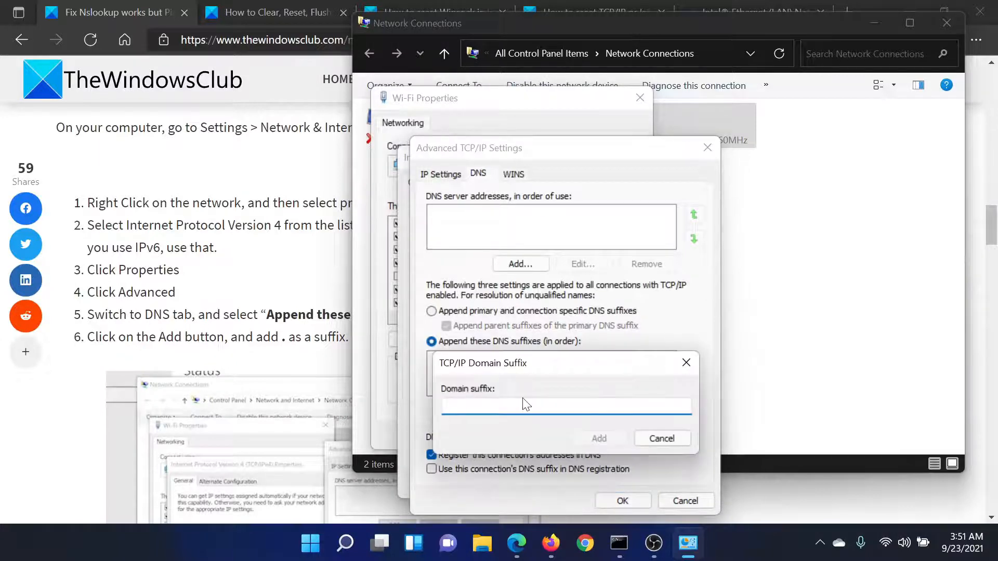
type(".")
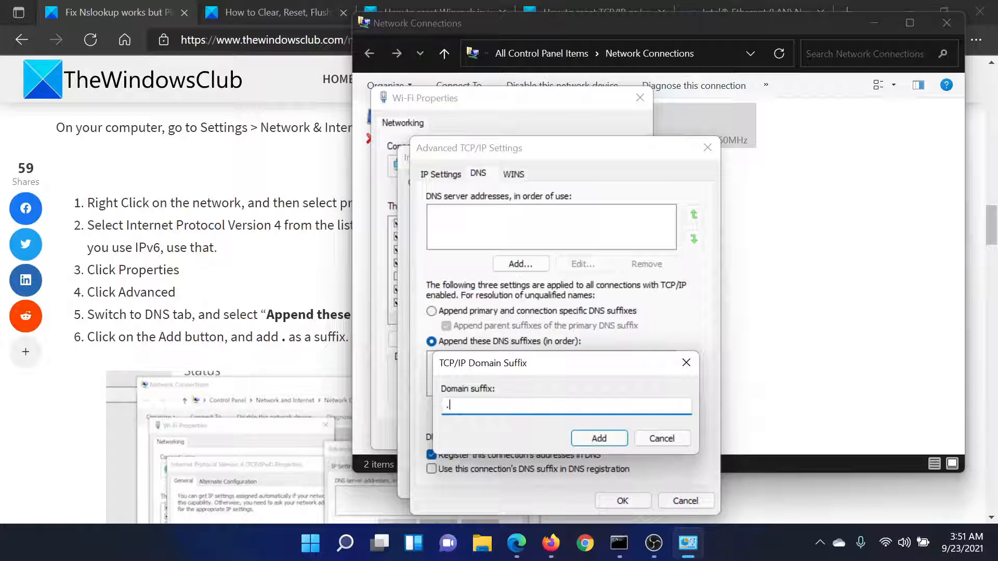
left_click(597, 438)
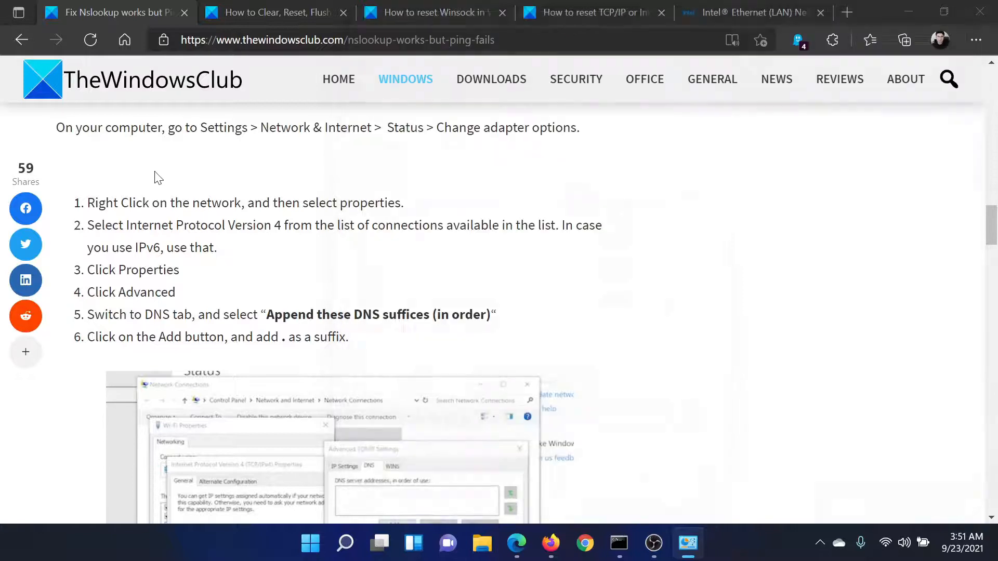
Scroll the article down to fix 4: Use Google Public DNS.
scroll("down", 3)
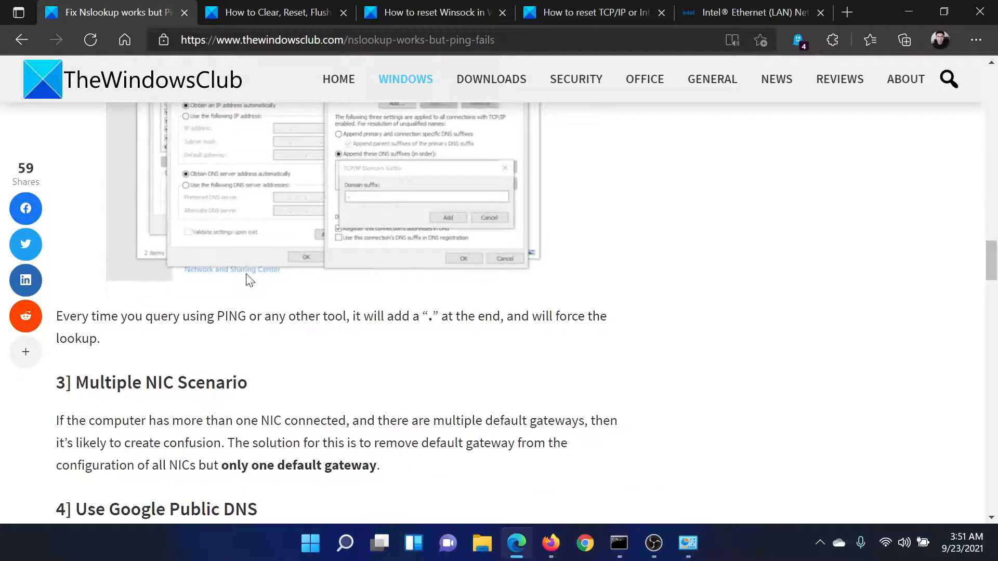
scroll("down", 3)
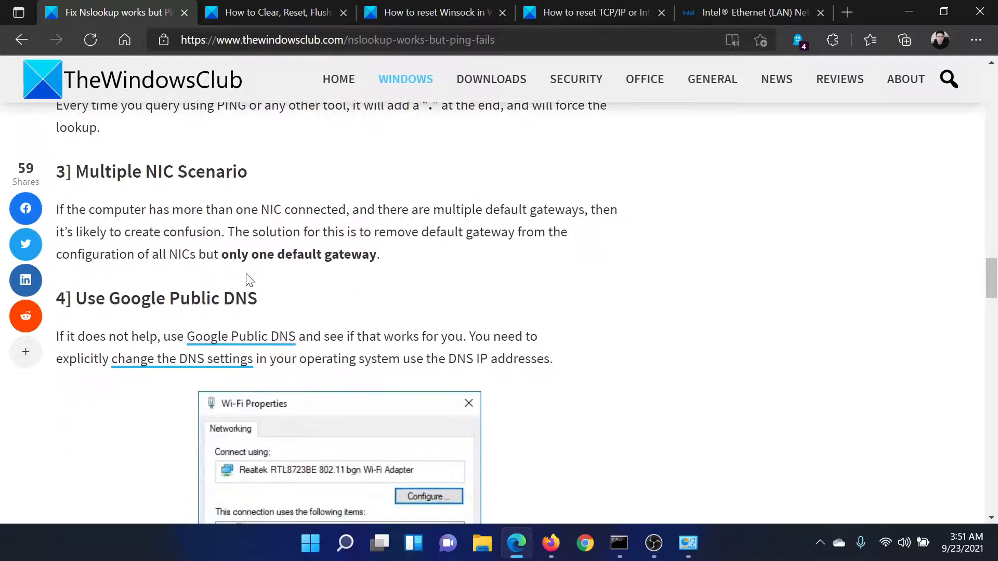
scroll("down", 3)
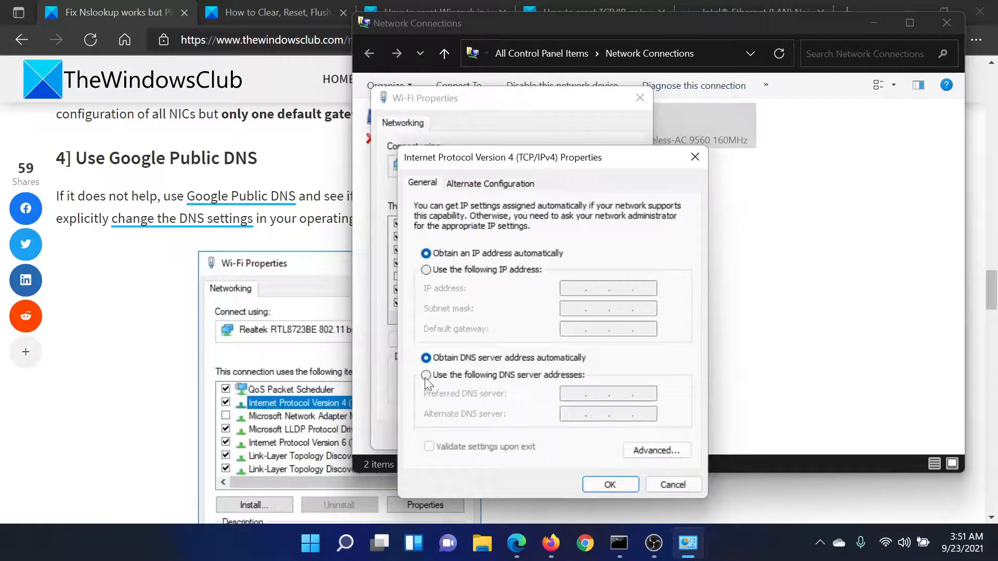
Use manual DNS server addresses with 8.8.8.8 as the preferred server.
left_click(426, 376)
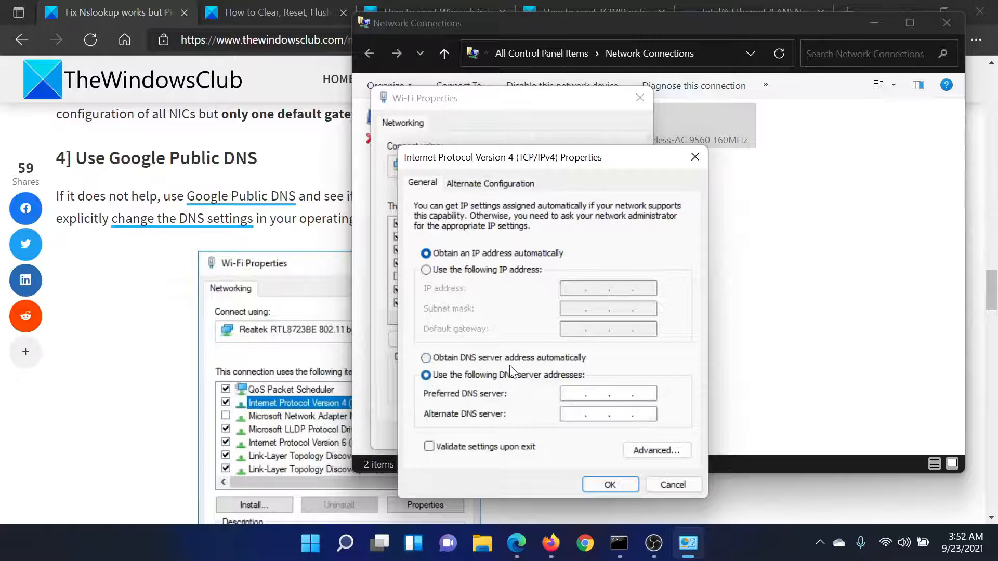
left_click(609, 393)
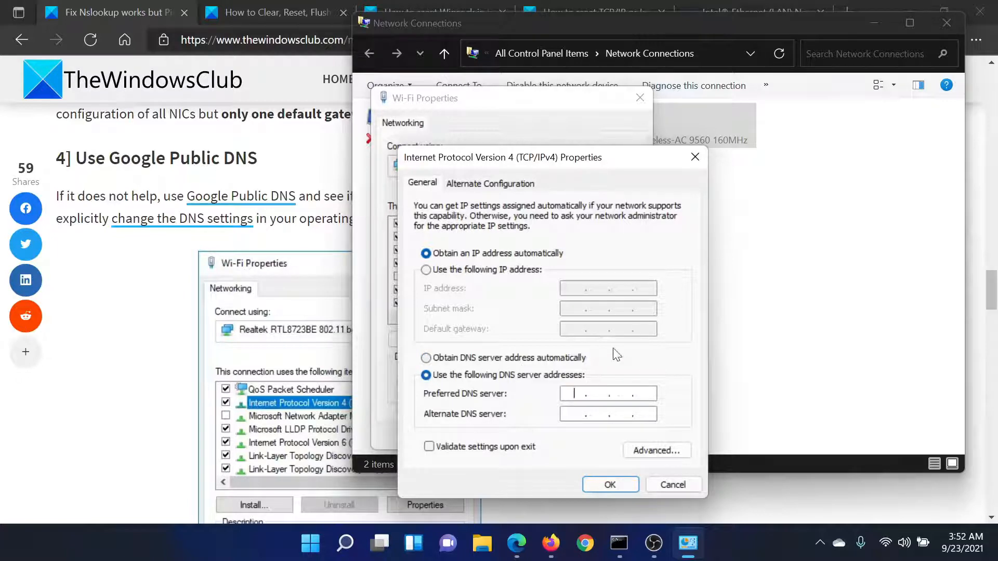
type("88")
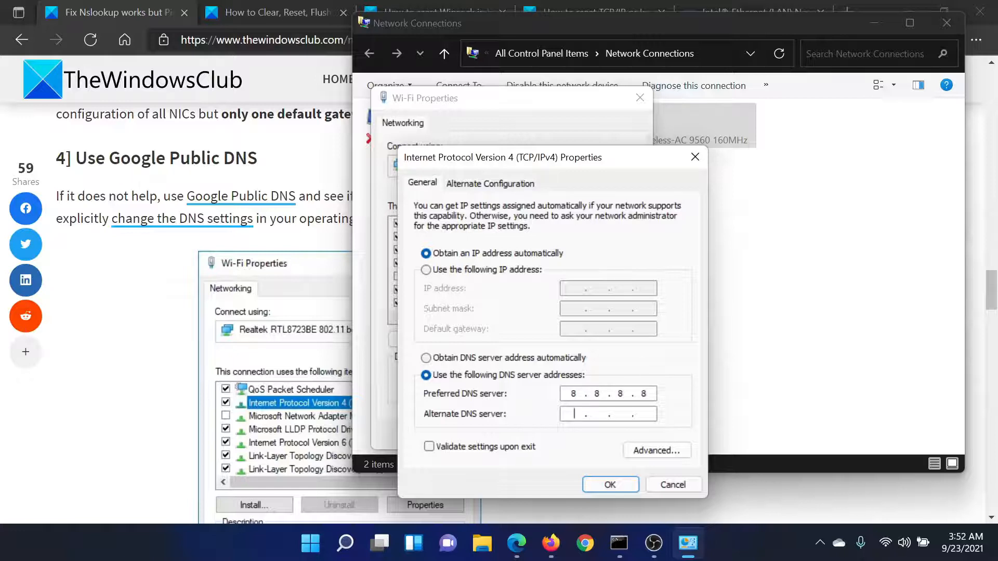
type("8.8")
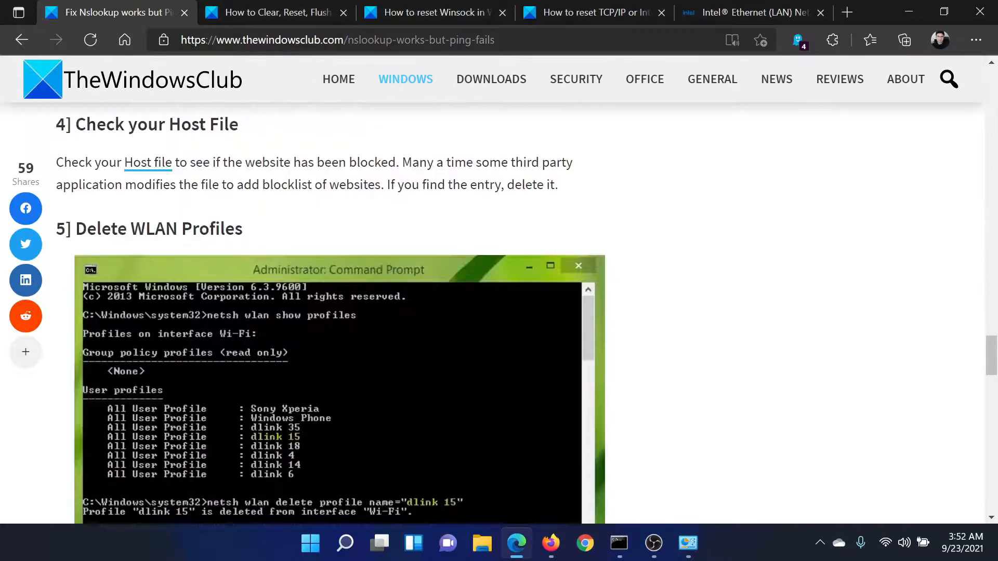
Scroll to fix 6, reinstall network adapter drivers, and go to the Intel LAN driver page.
scroll("down", 3)
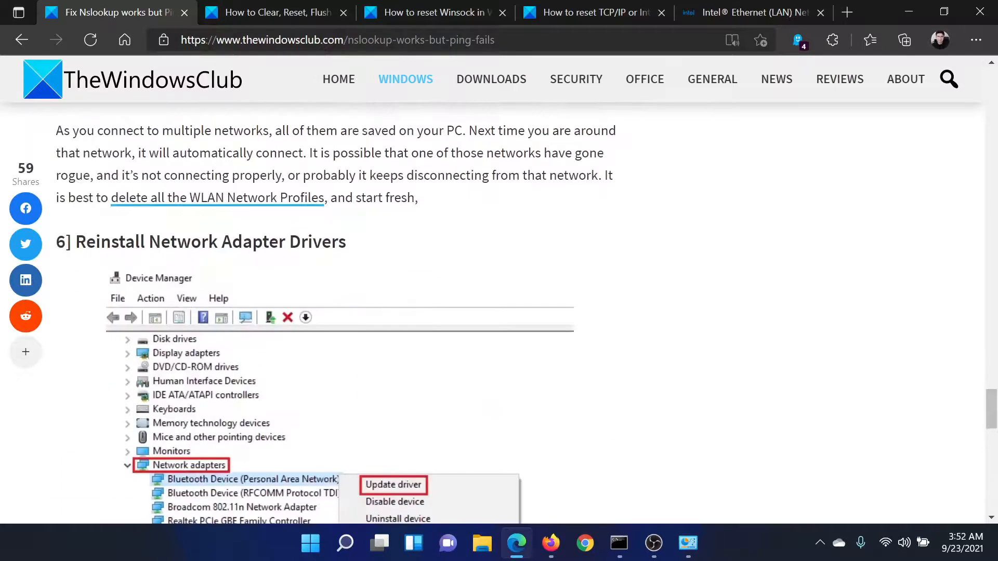
left_click(751, 12)
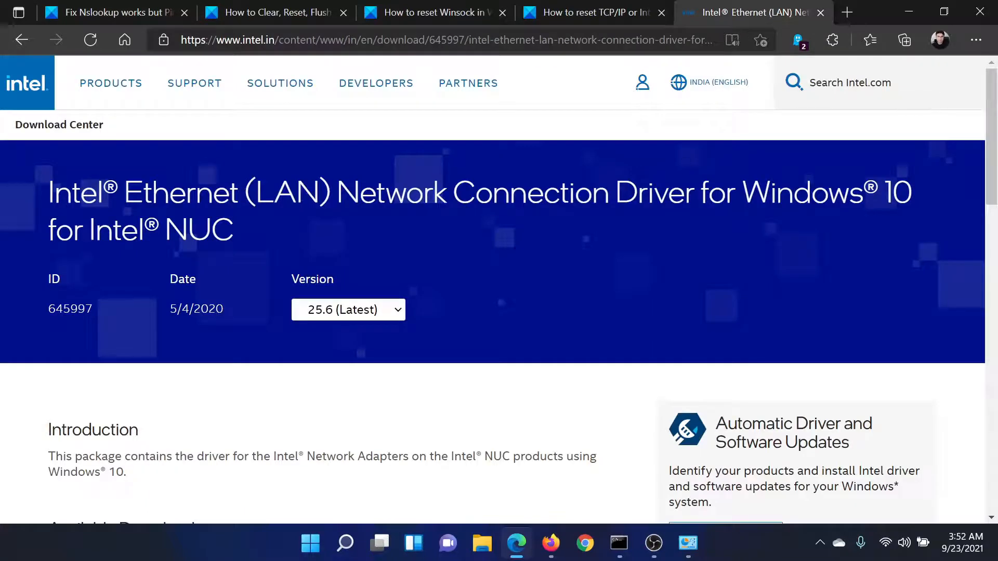
mouse_move(489, 243)
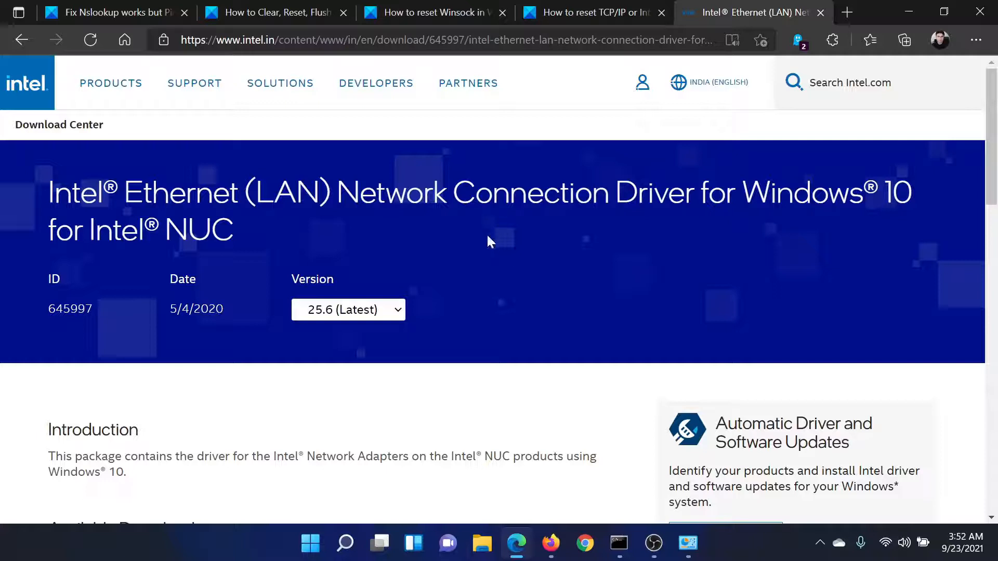
Review the lan-win10-25.6.exe download, then return to the top of the nslookup article.
scroll("down", 3)
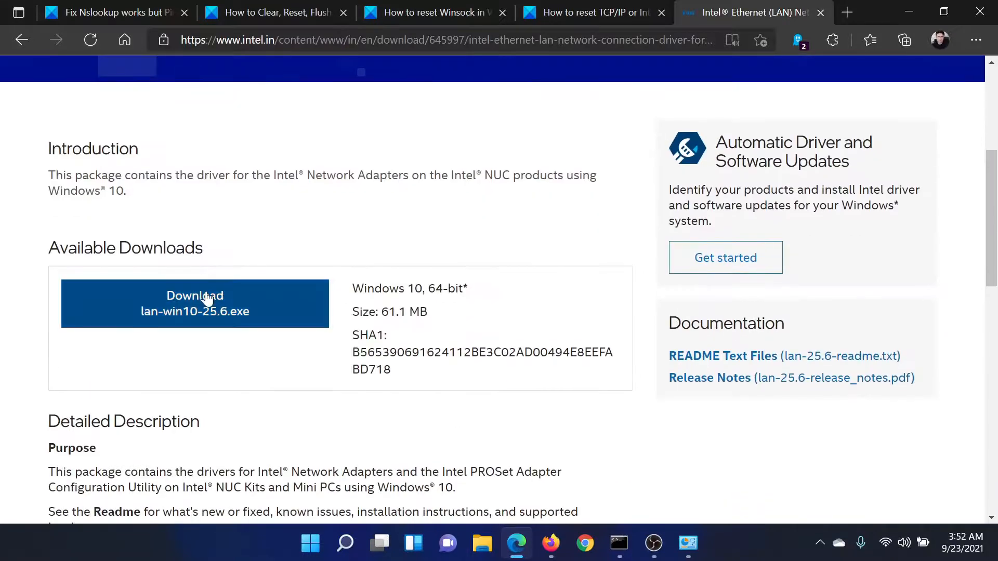
mouse_move(255, 312)
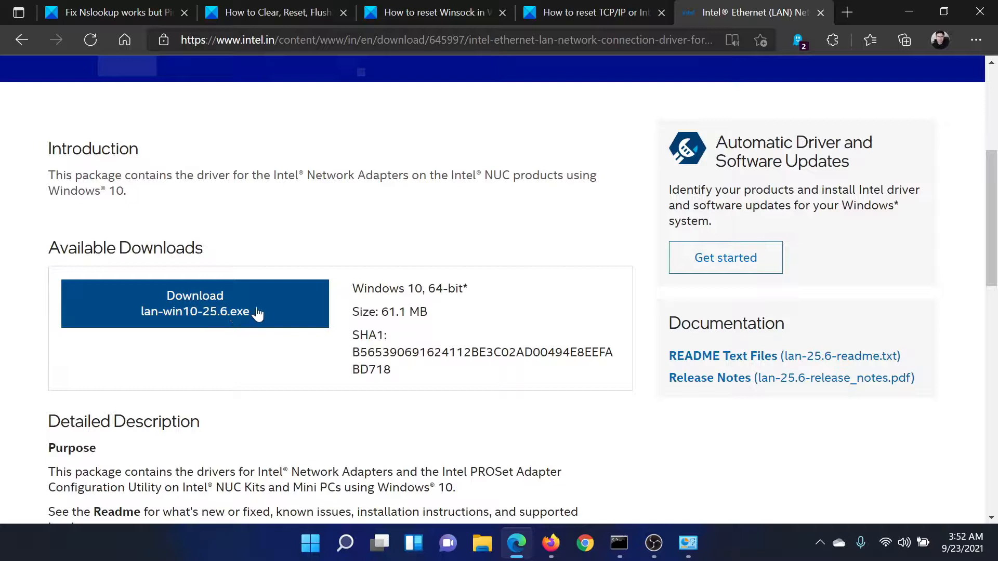
left_click(114, 13)
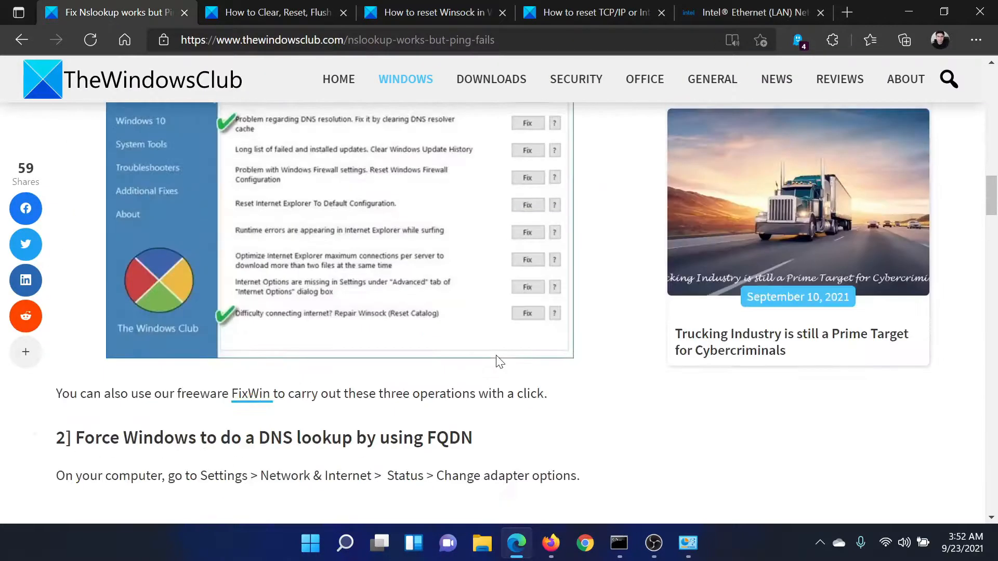
scroll("up", 3)
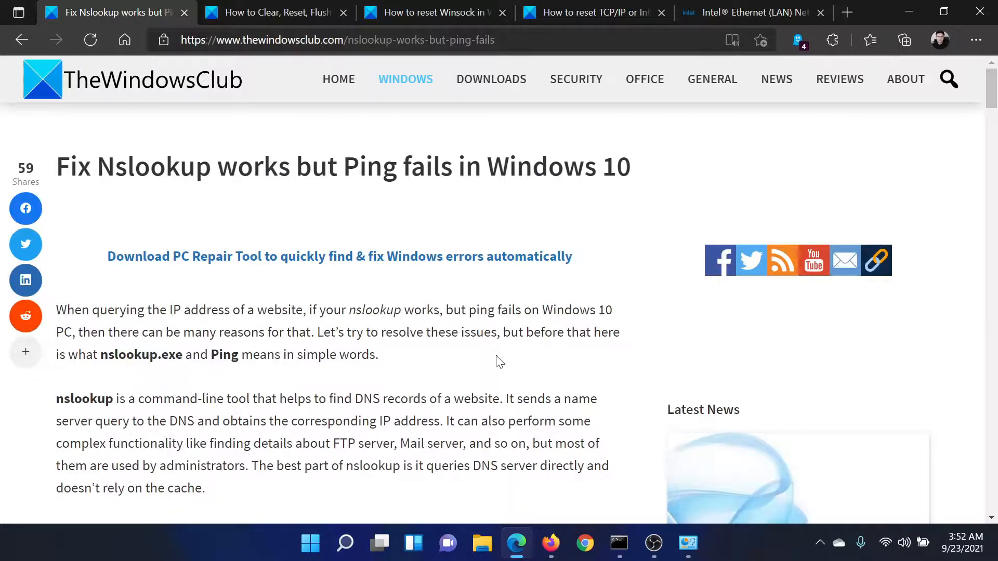